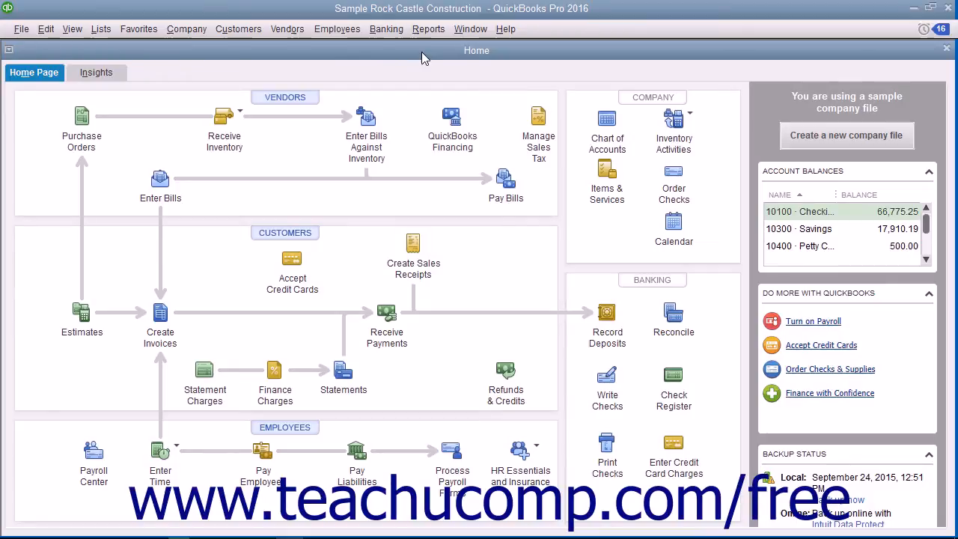
- Open a new Write Checks form from the Banking menu for the 10100 Checking account
click(386, 28)
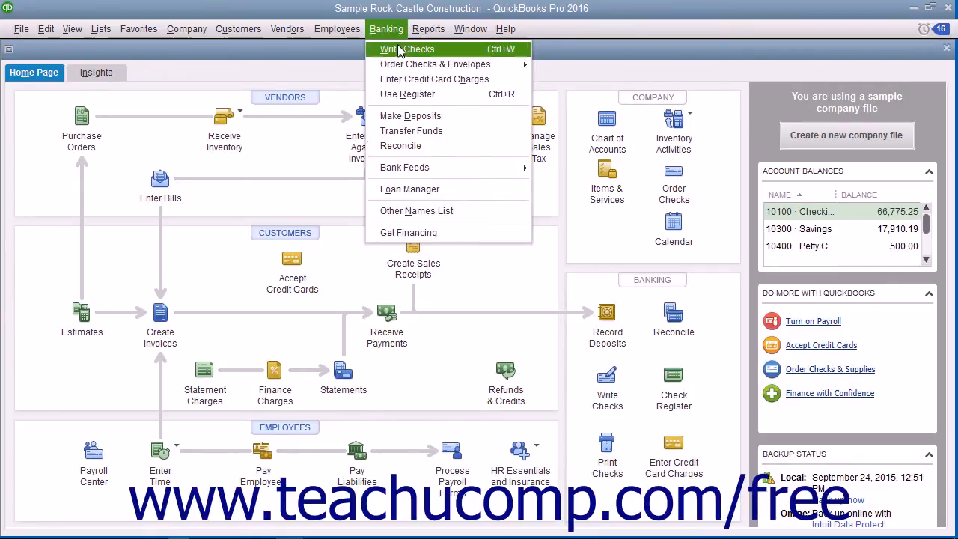
click(405, 49)
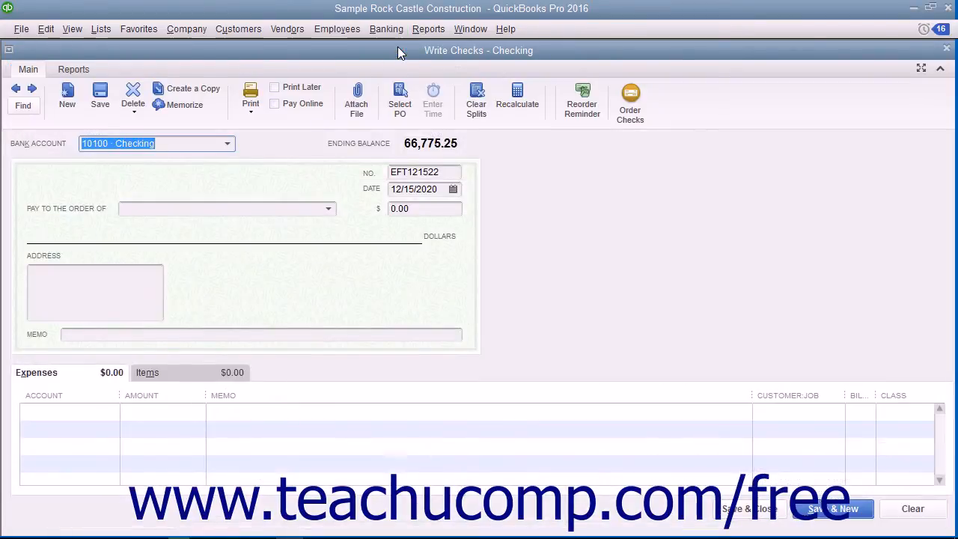
mouse_move(388, 58)
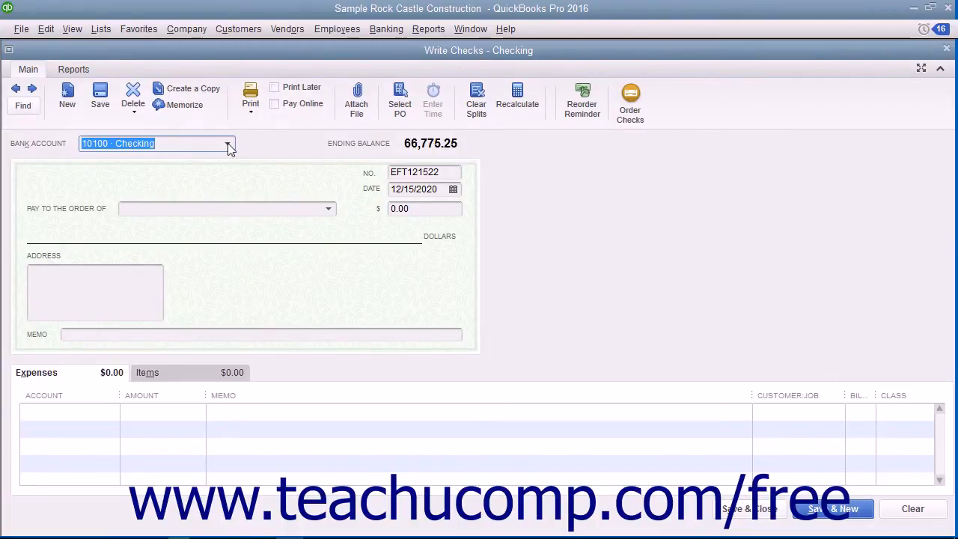
click(228, 143)
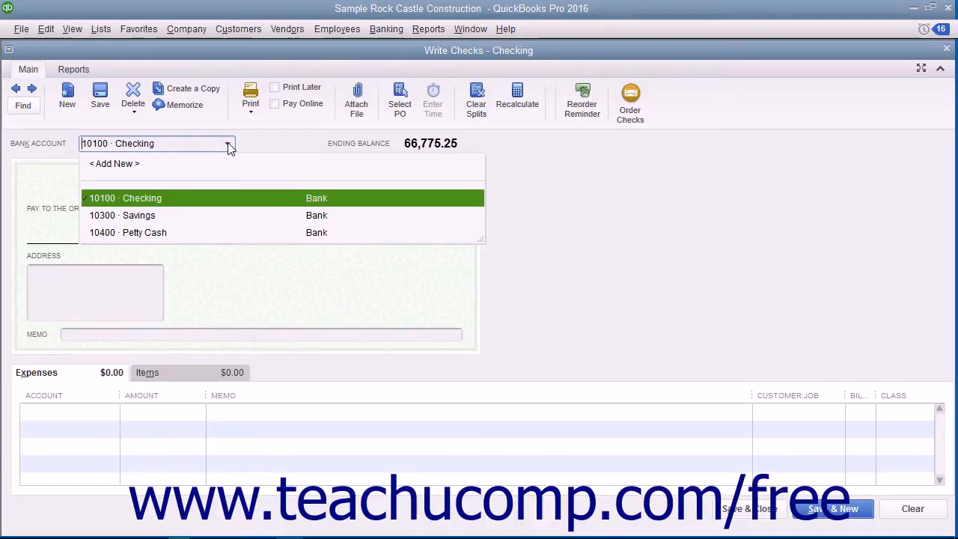
click(125, 197)
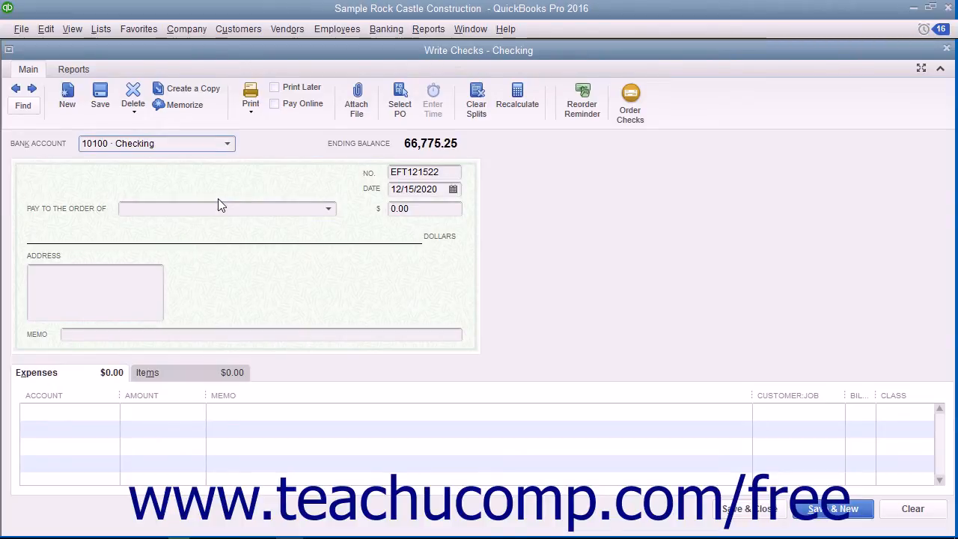
mouse_move(347, 209)
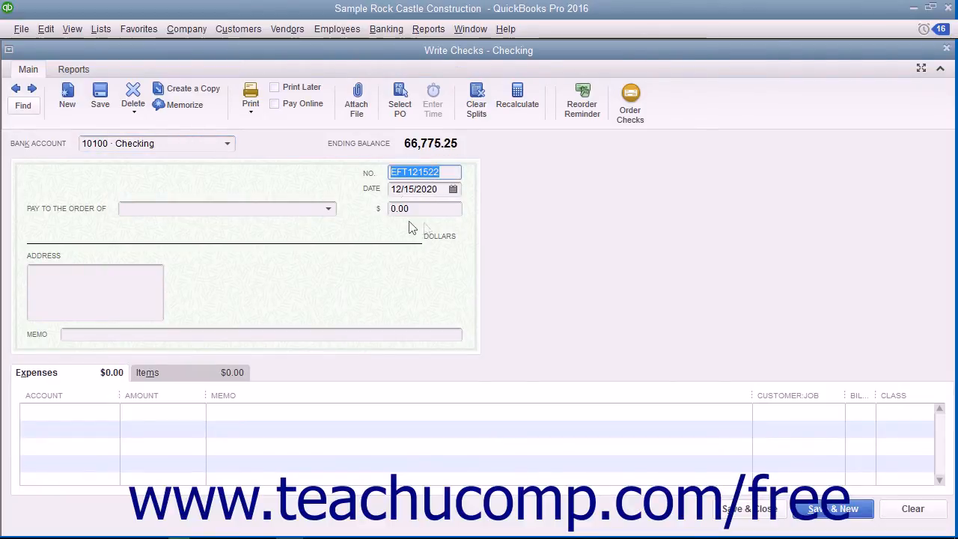
mouse_move(439, 230)
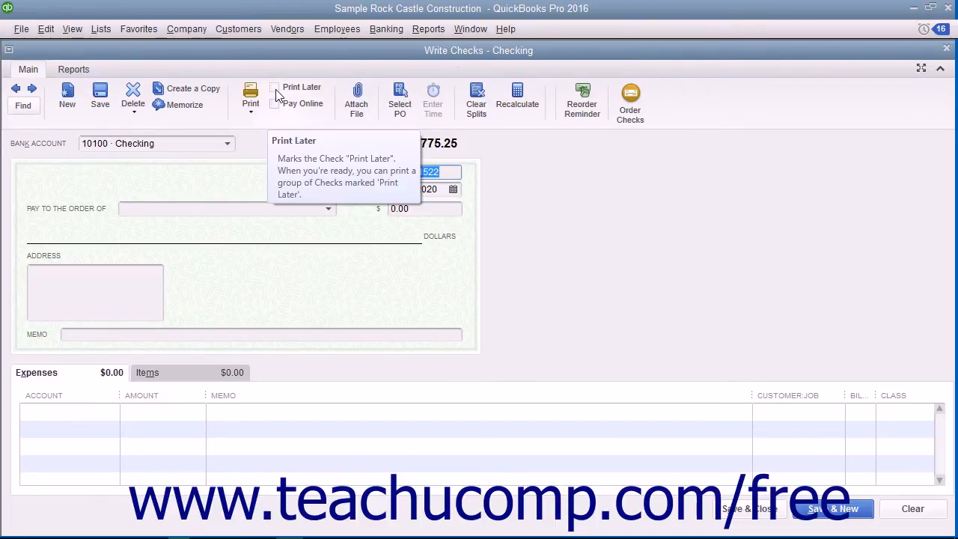
- Mark the check Print Later and keep 12/15/2020 as the check date
click(274, 87)
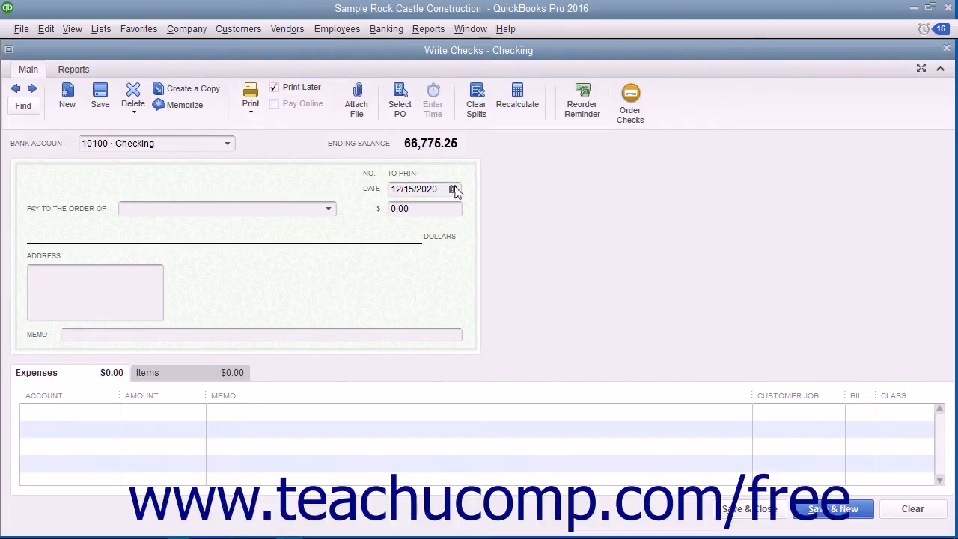
click(453, 188)
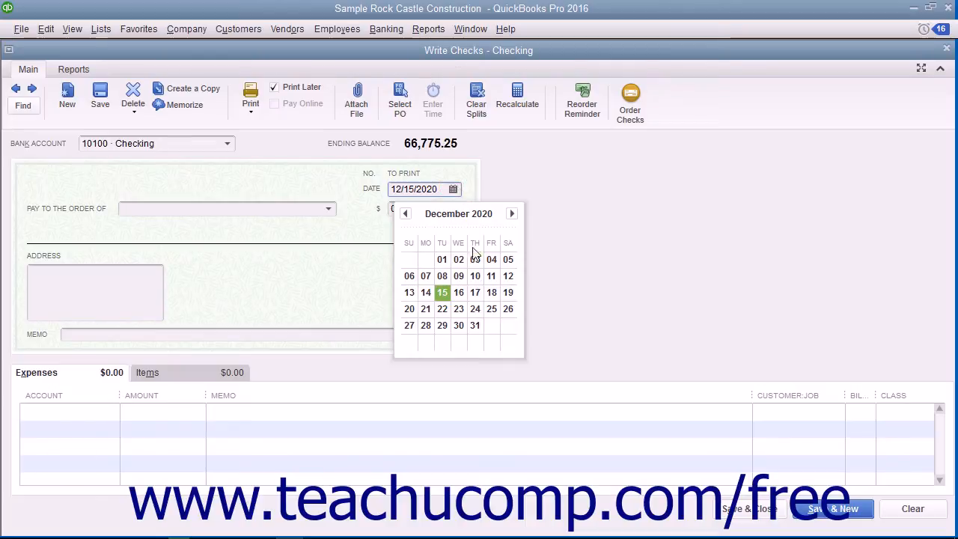
click(442, 292)
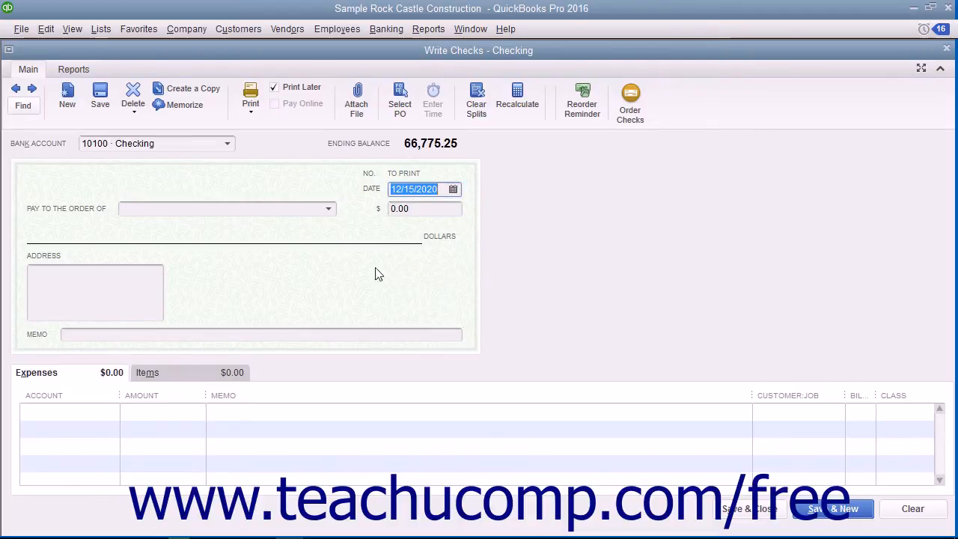
mouse_move(326, 219)
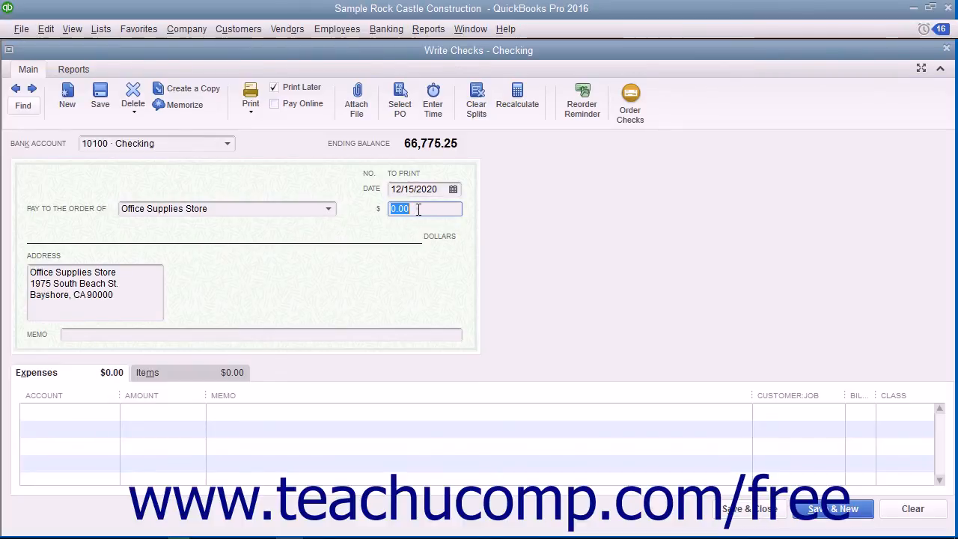
- Enter 20.00 as the check amount to Office Supplies Store
text(20.00)
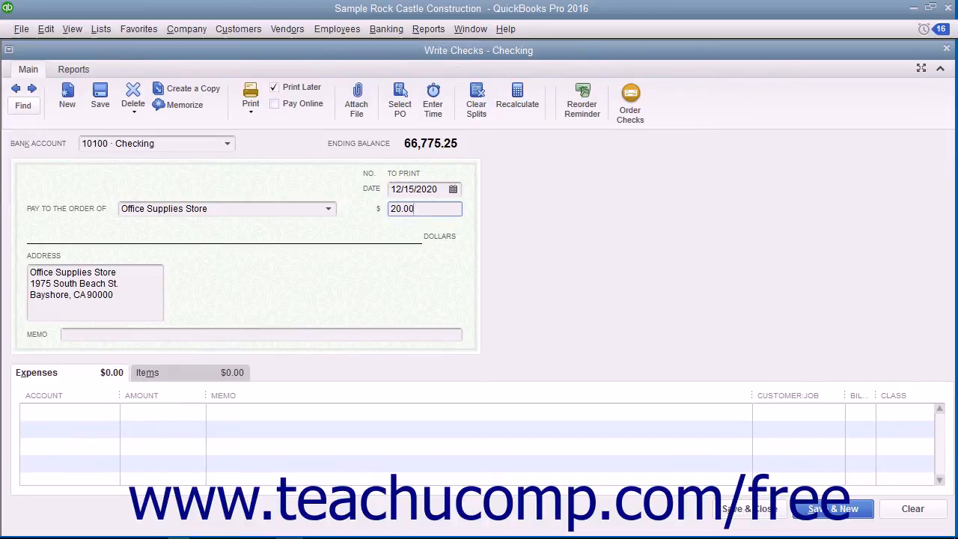
mouse_move(366, 216)
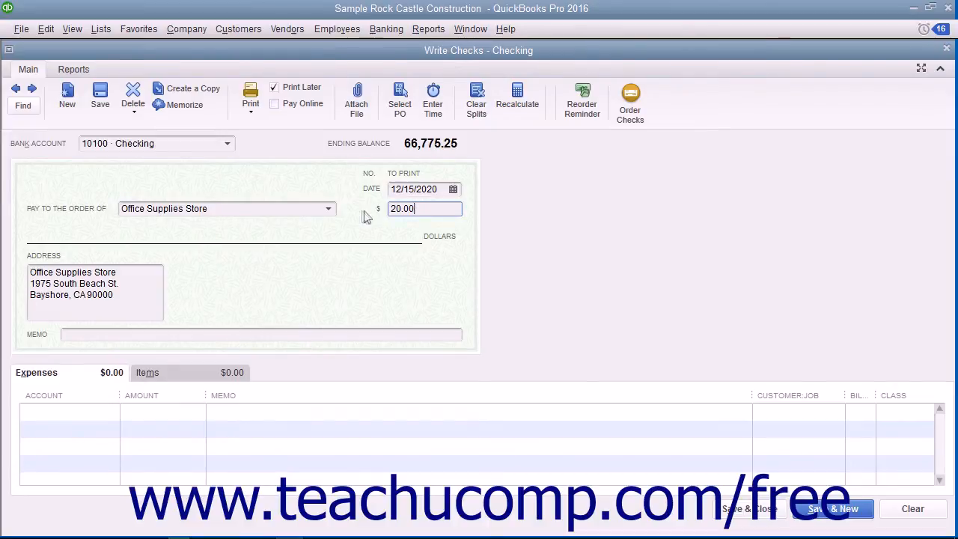
mouse_move(153, 290)
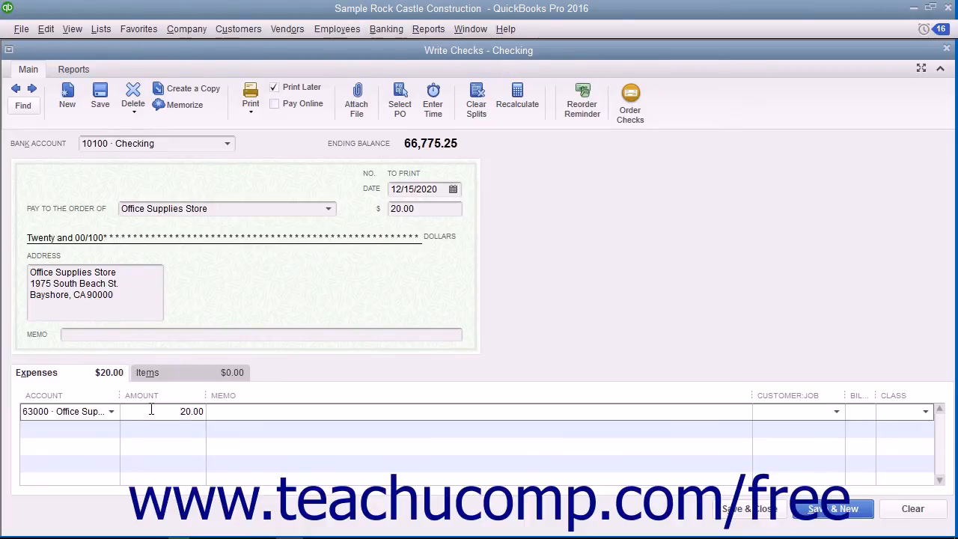
- Change the 63000 Office Supplies expense line amount to 15.00
text(15.00)
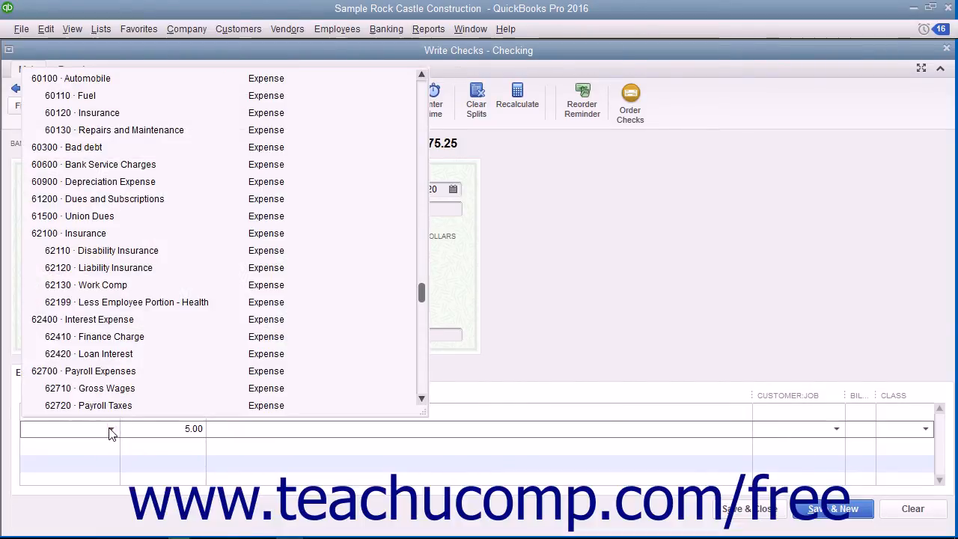
- Assign account 63300 Printing and Reproduction to the remaining 5.00 expense line
click(75, 419)
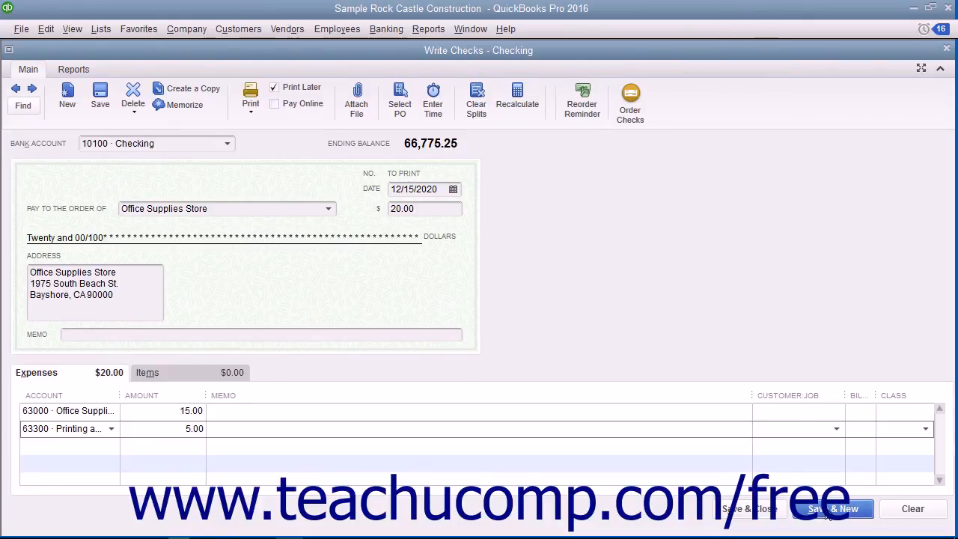
mouse_move(767, 508)
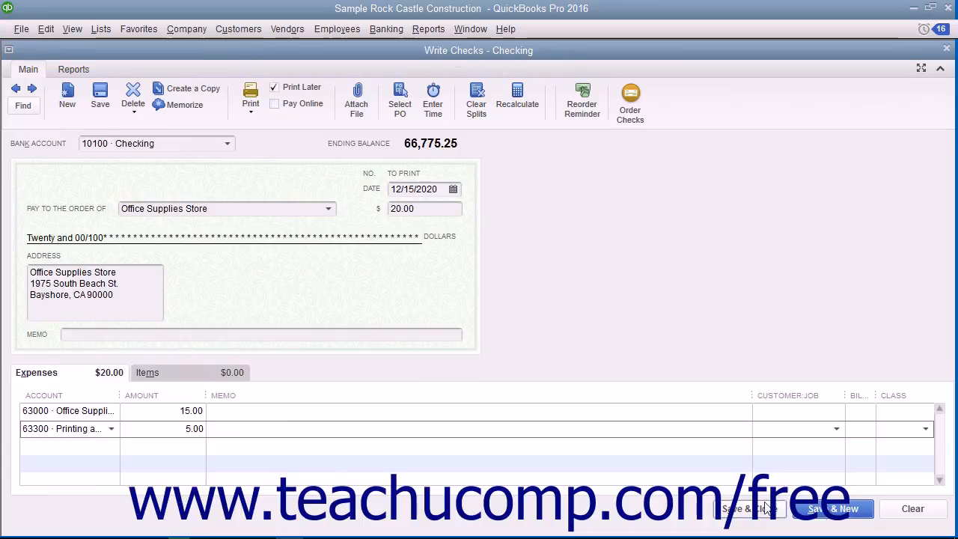